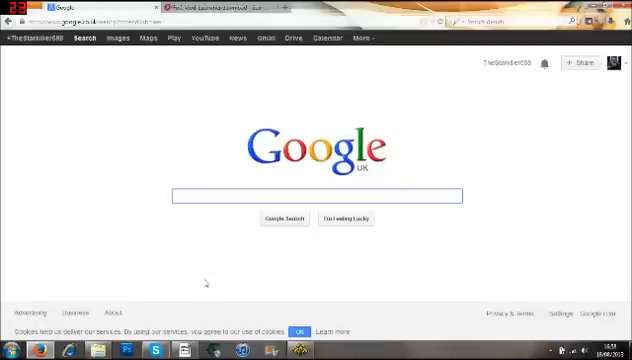
Search Google for 'covenant at war' via the 'Cov' suggestion
type("Coven")
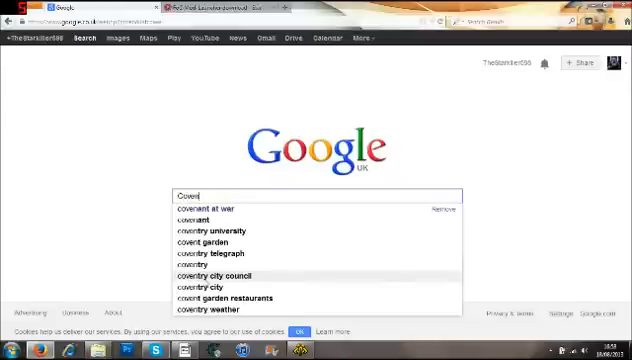
left_click(204, 208)
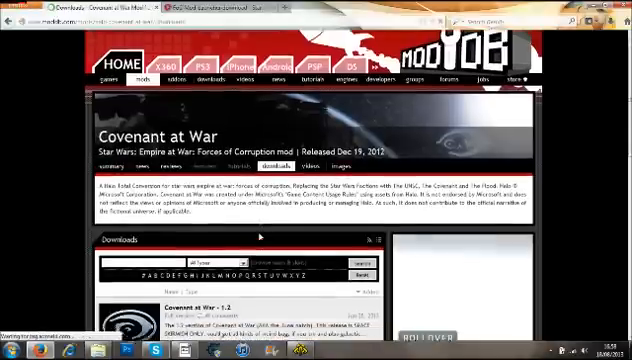
Scroll the Covenant at War ModDB page down to the 1.2 file's Download button
scroll("down", 3)
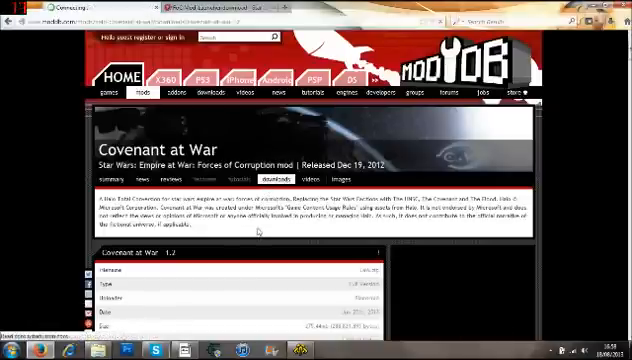
scroll("down", 3)
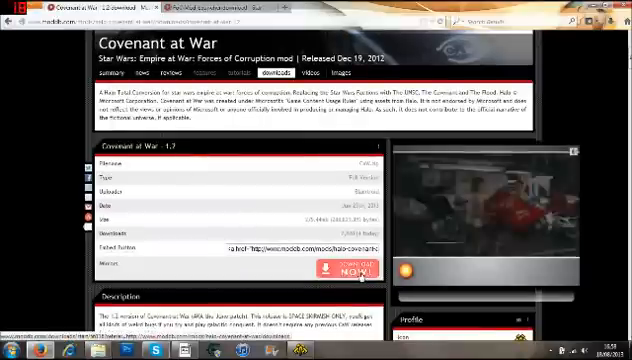
scroll("down", 3)
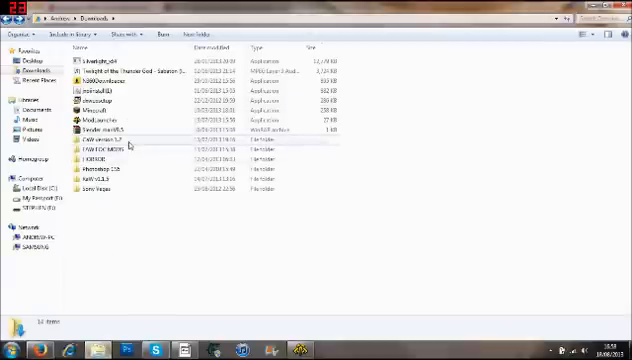
Copy the Data folder inside the downloaded Covenant at War 1.2 folder
left_click(110, 140)
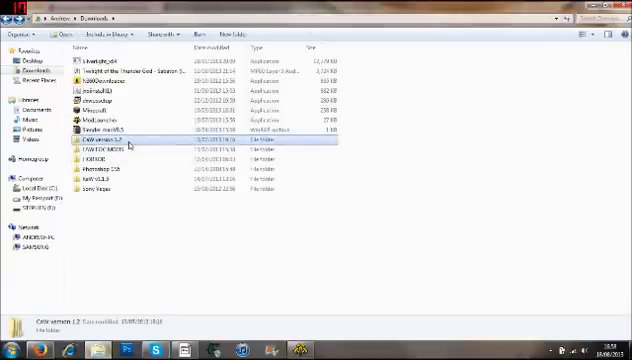
double_click(100, 144)
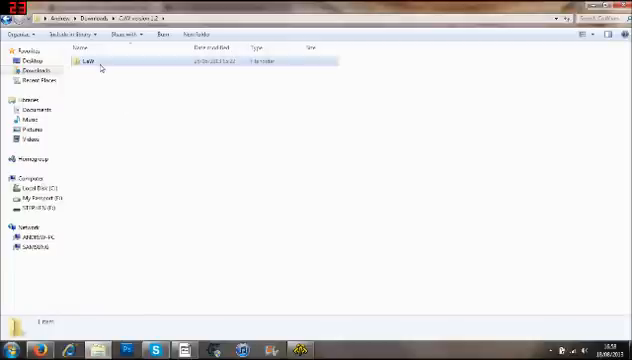
left_click(98, 62)
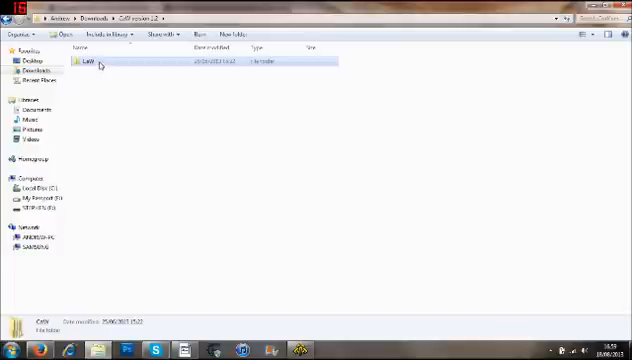
right_click(96, 62)
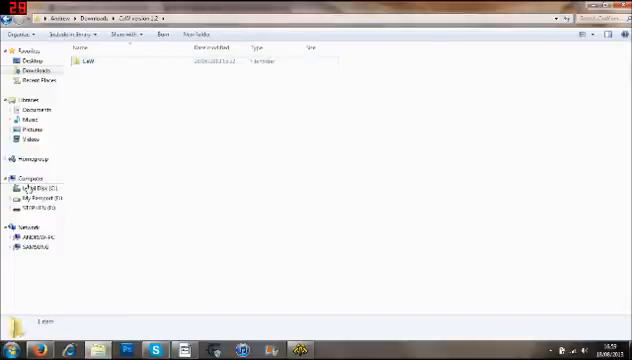
Navigate C: > Program Files (x86) to the Forces of Corruption Mods folder for pasting
left_click(32, 178)
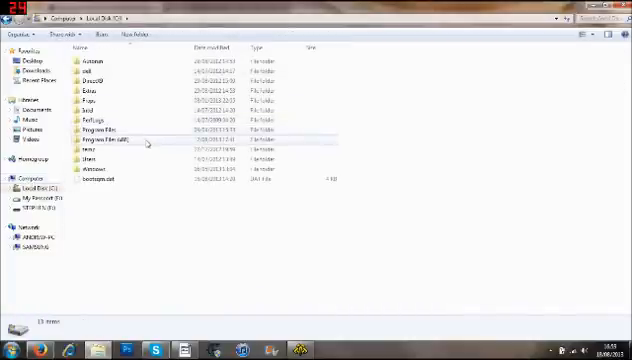
double_click(92, 140)
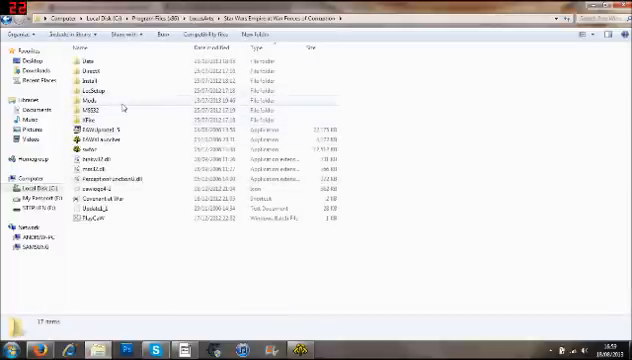
double_click(88, 100)
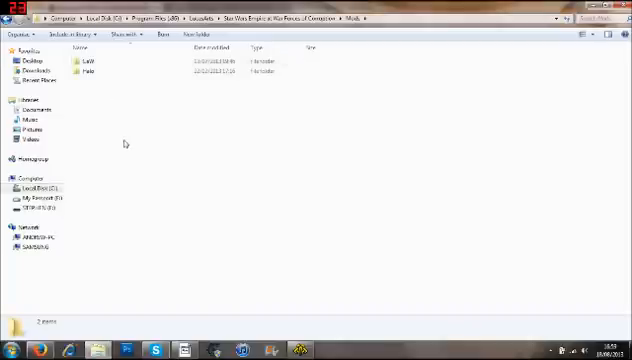
mouse_move(100, 192)
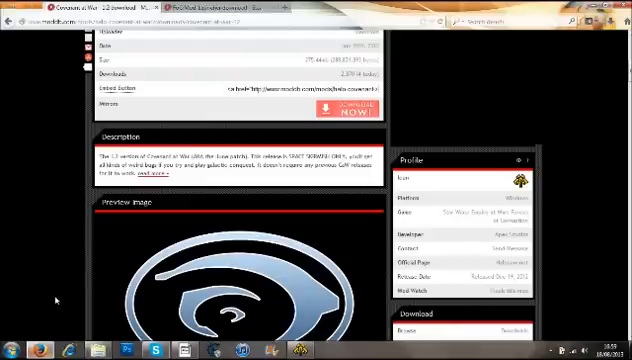
Scroll the Forces of Corruption ModDB page to the FoC Mod Launcher download entry
scroll("up", 3)
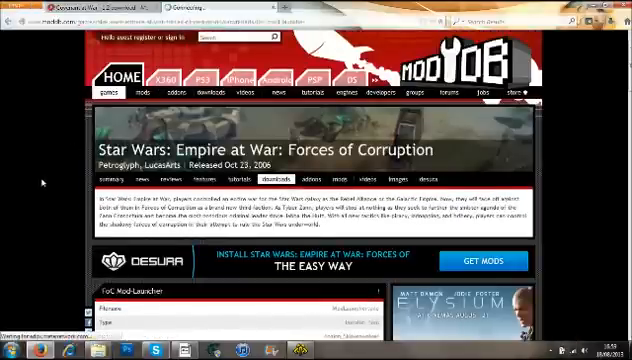
scroll("down", 3)
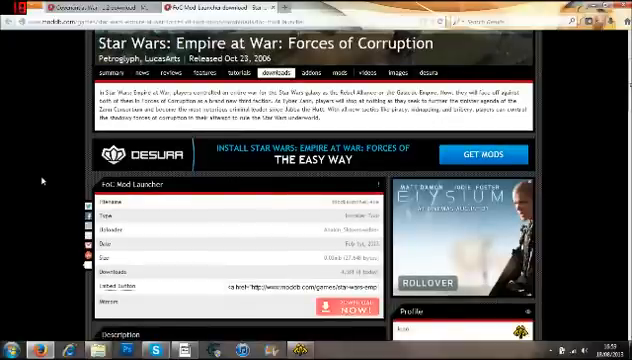
scroll("down", 3)
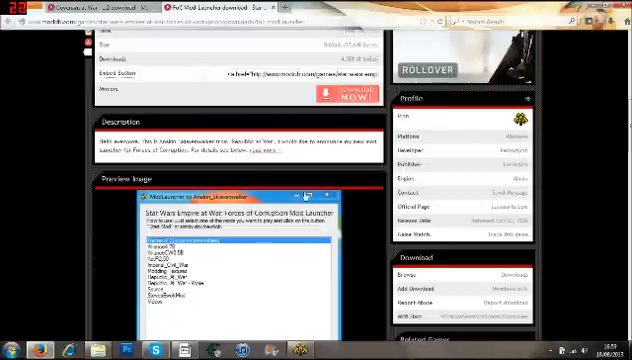
scroll("down", 3)
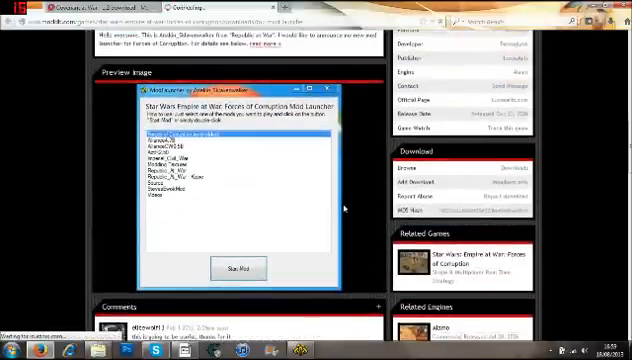